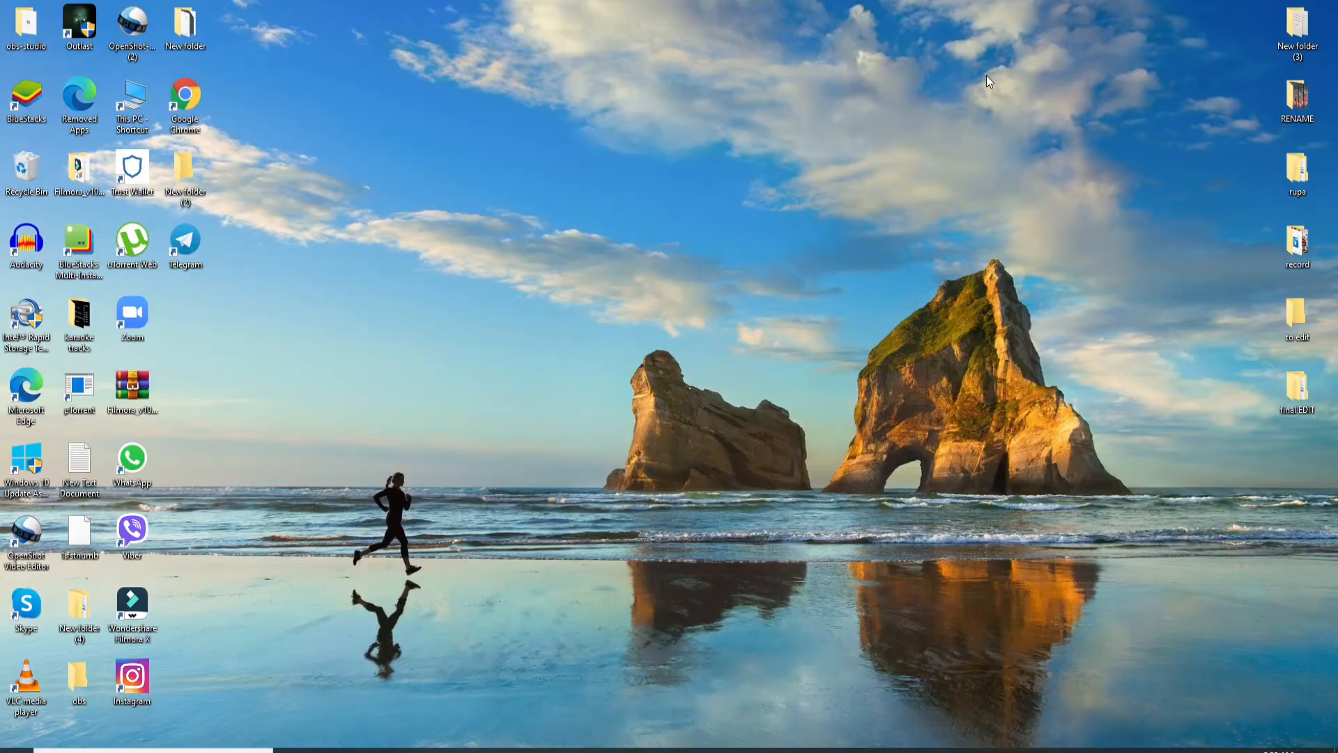
pyautogui.moveTo(760, 7)
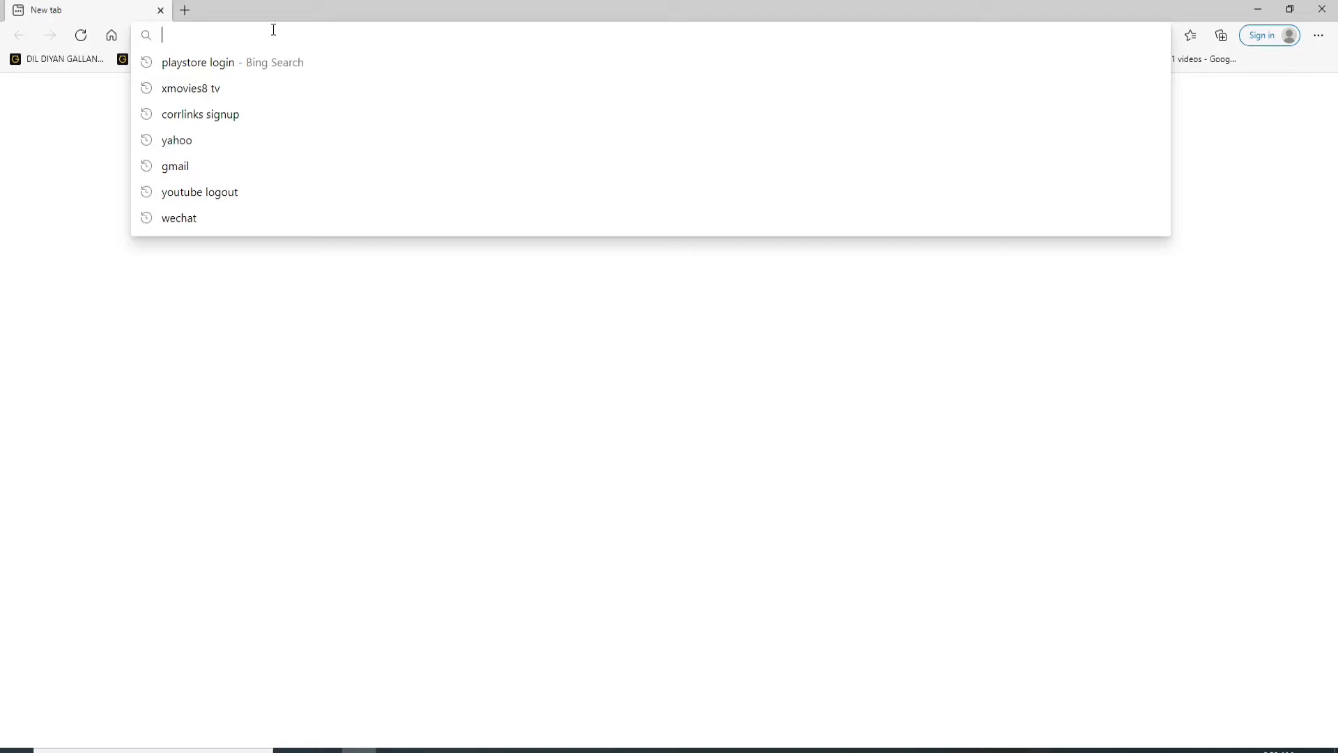
# - Go to play.google.com, dismiss the Chrome download prompt, and sign in choosing the first saved account
pyautogui.write('play.google.com/store/movies')
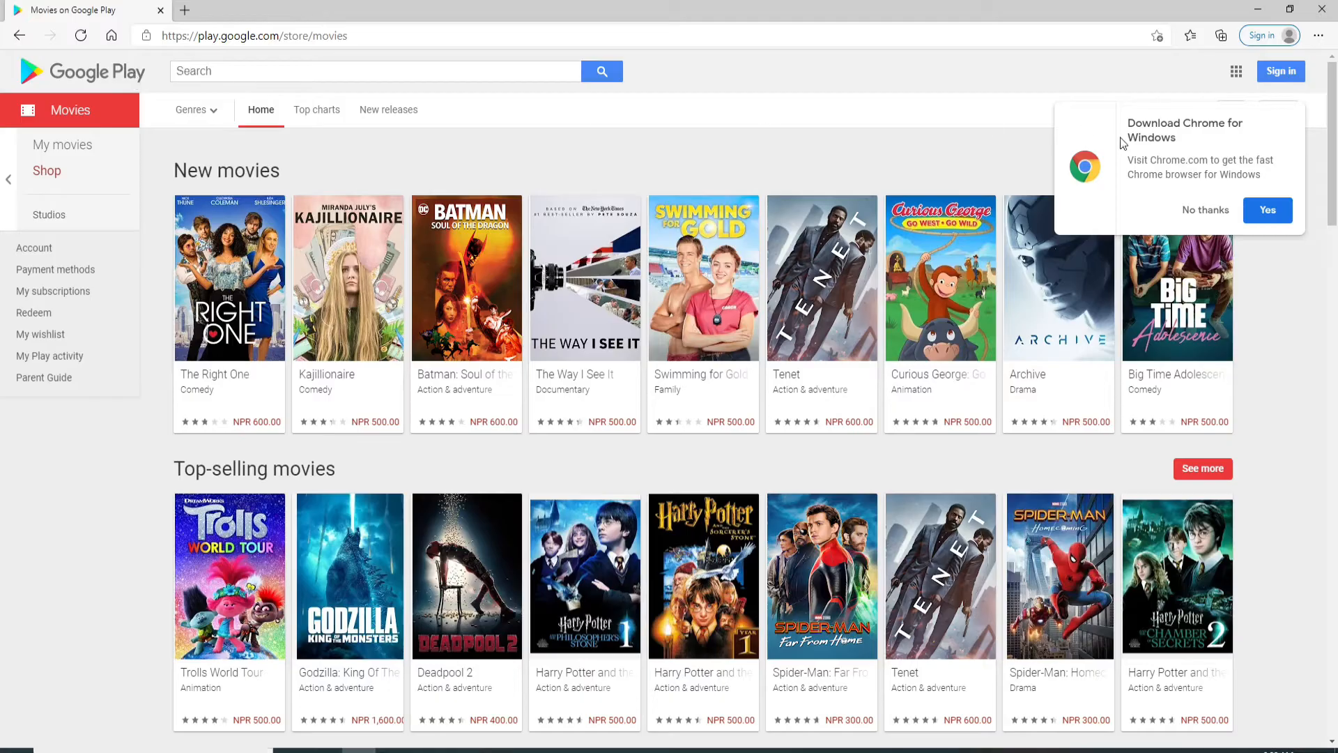
pyautogui.click(1205, 210)
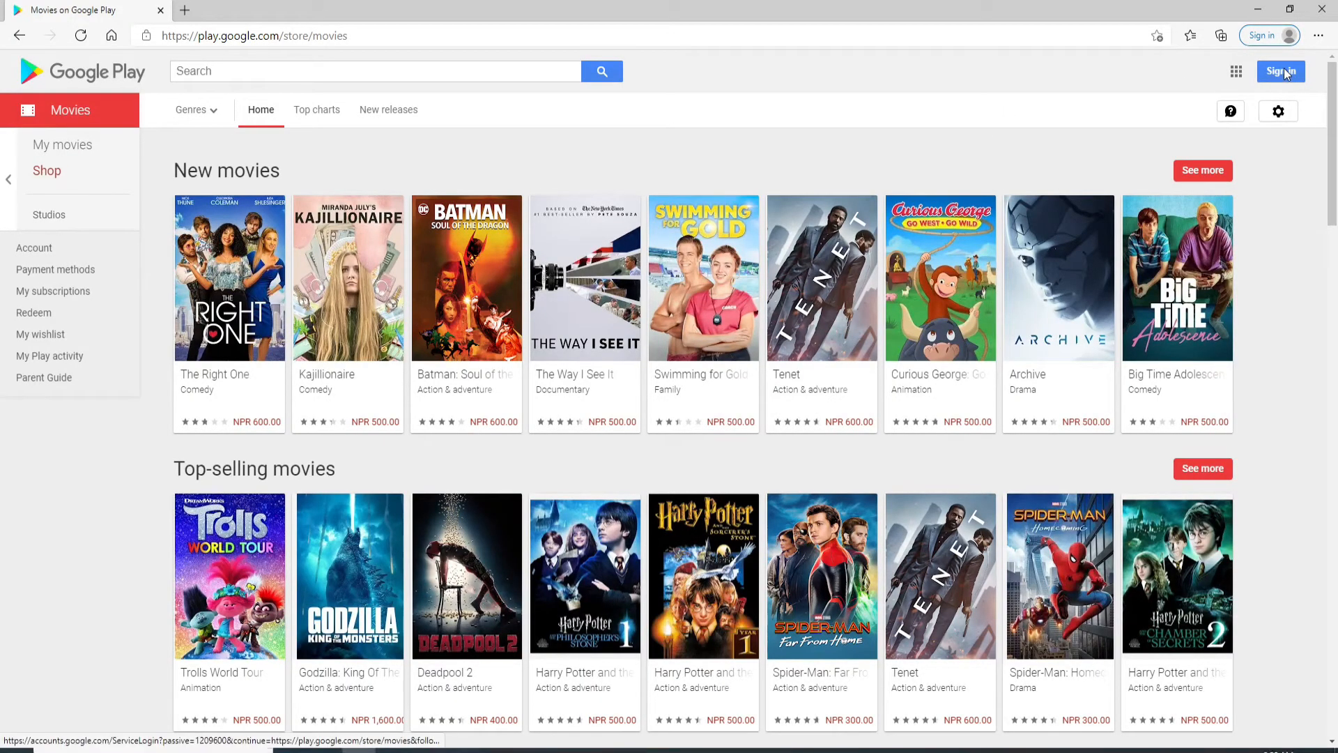
pyautogui.click(1281, 71)
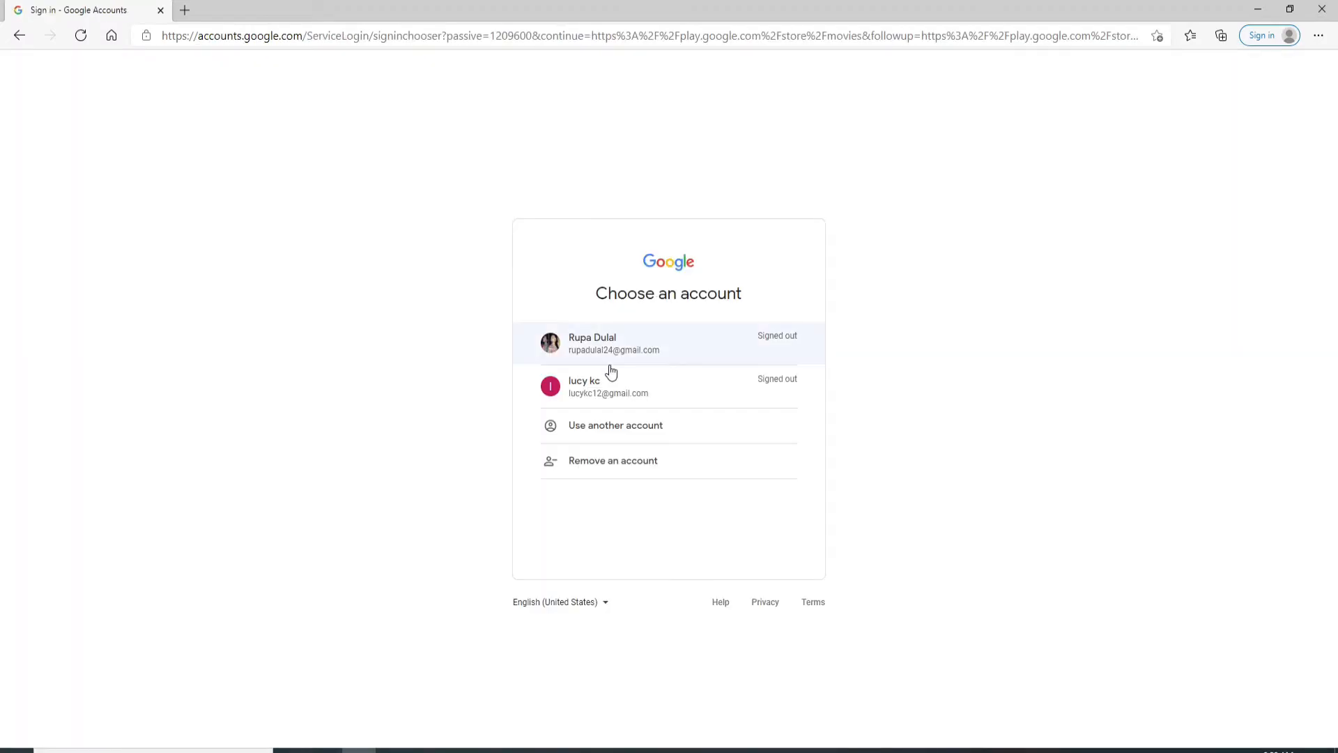
pyautogui.moveTo(661, 483)
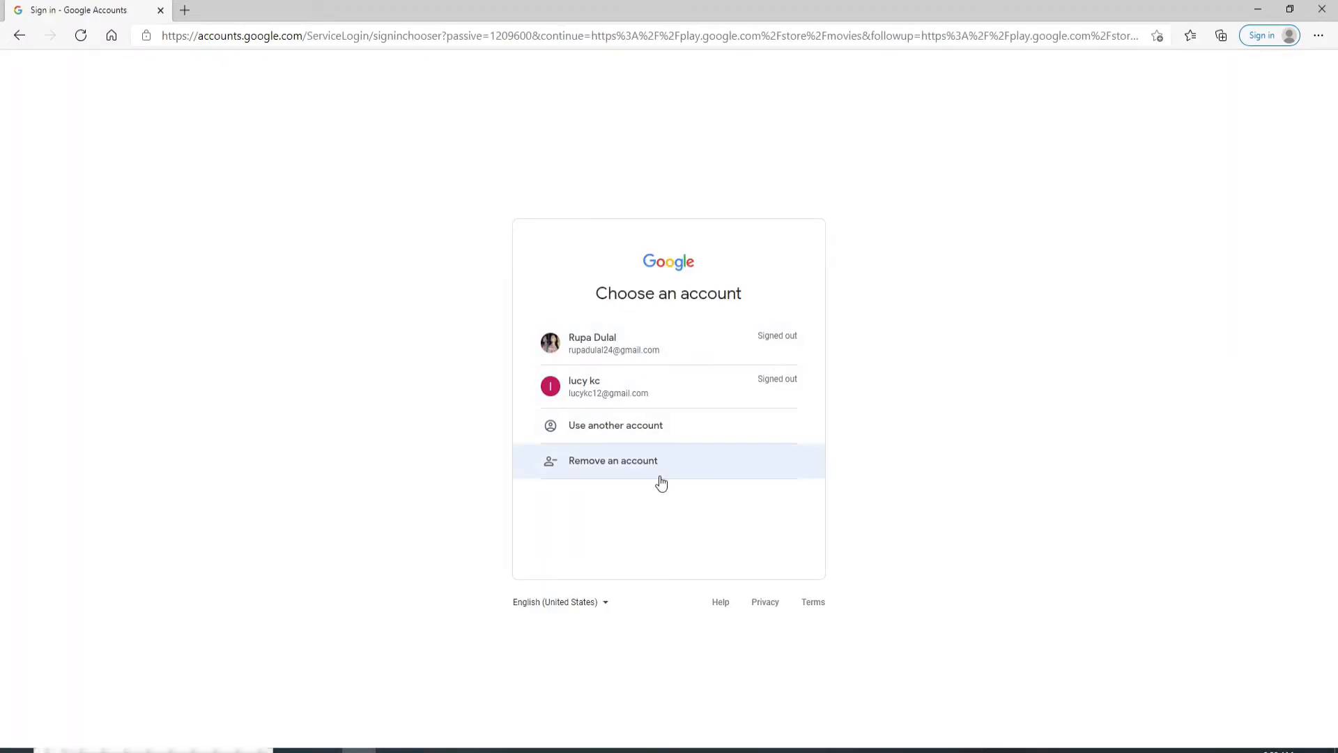
pyautogui.click(613, 342)
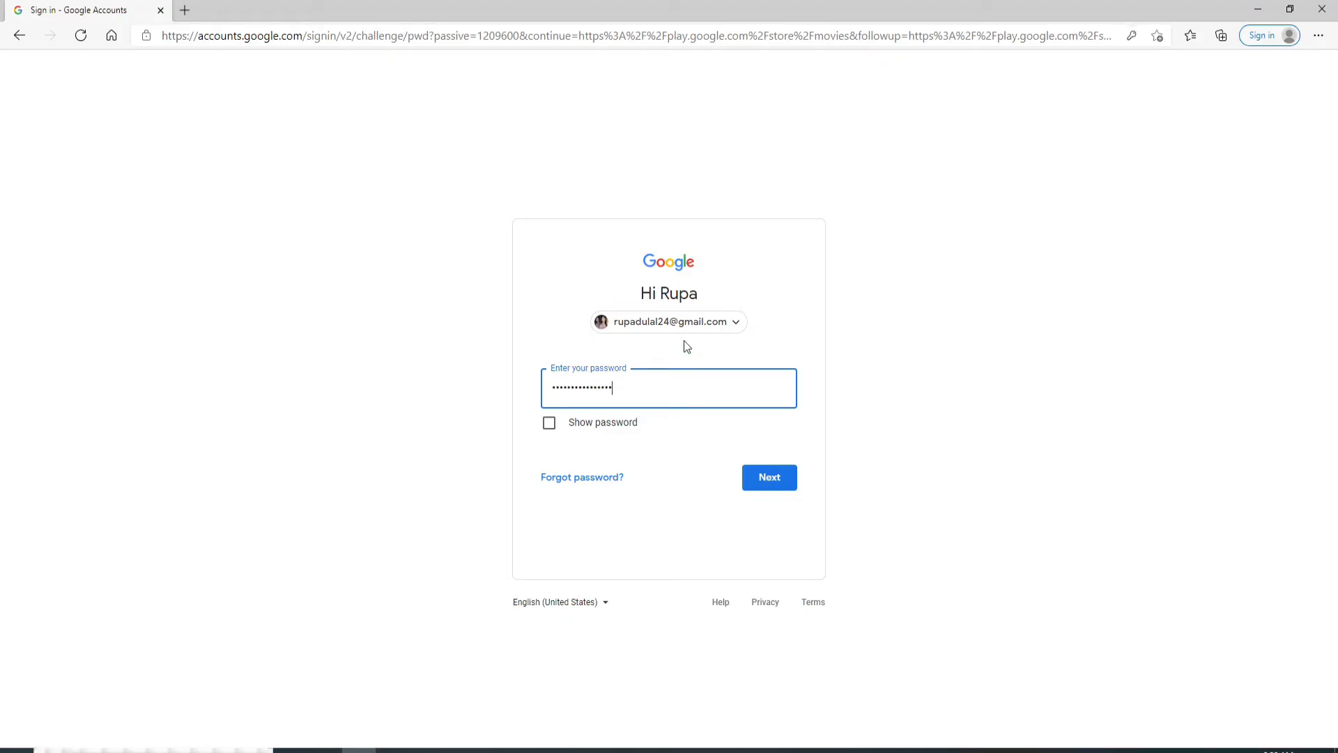
pyautogui.moveTo(452, 501)
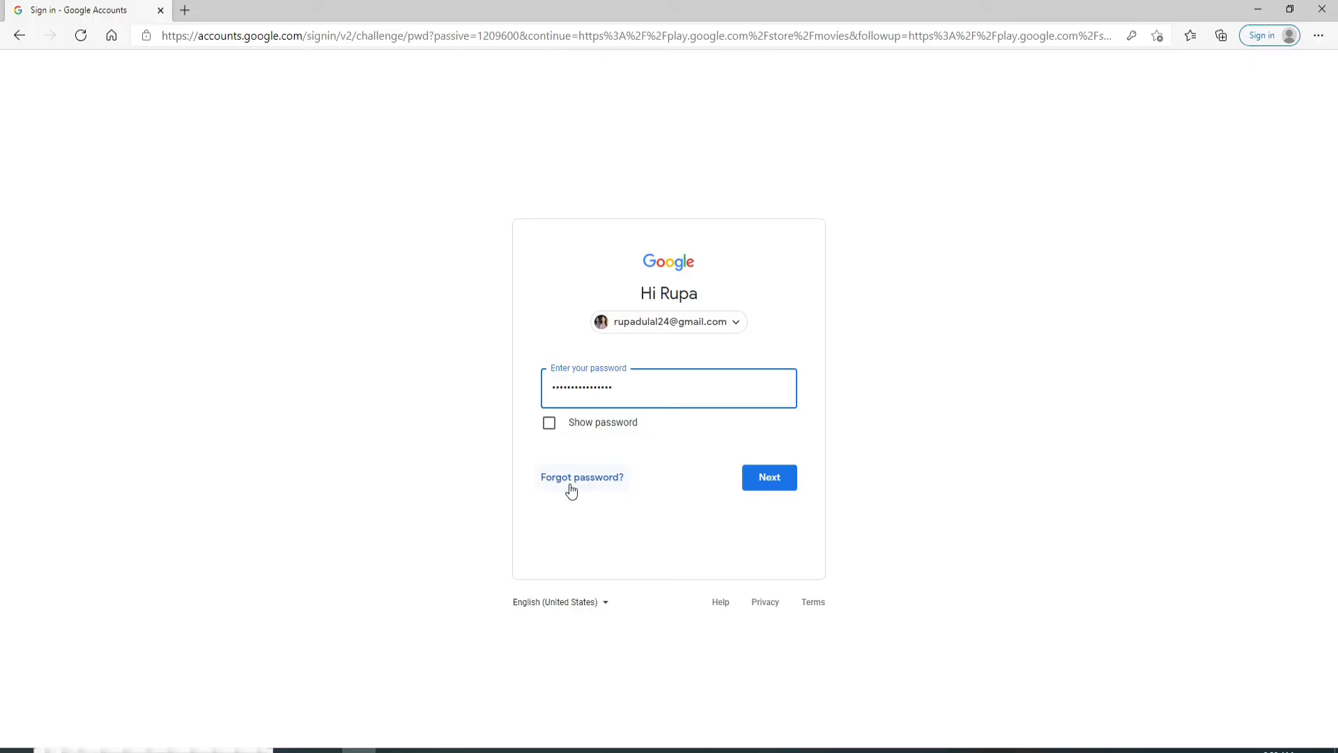
pyautogui.moveTo(571, 491)
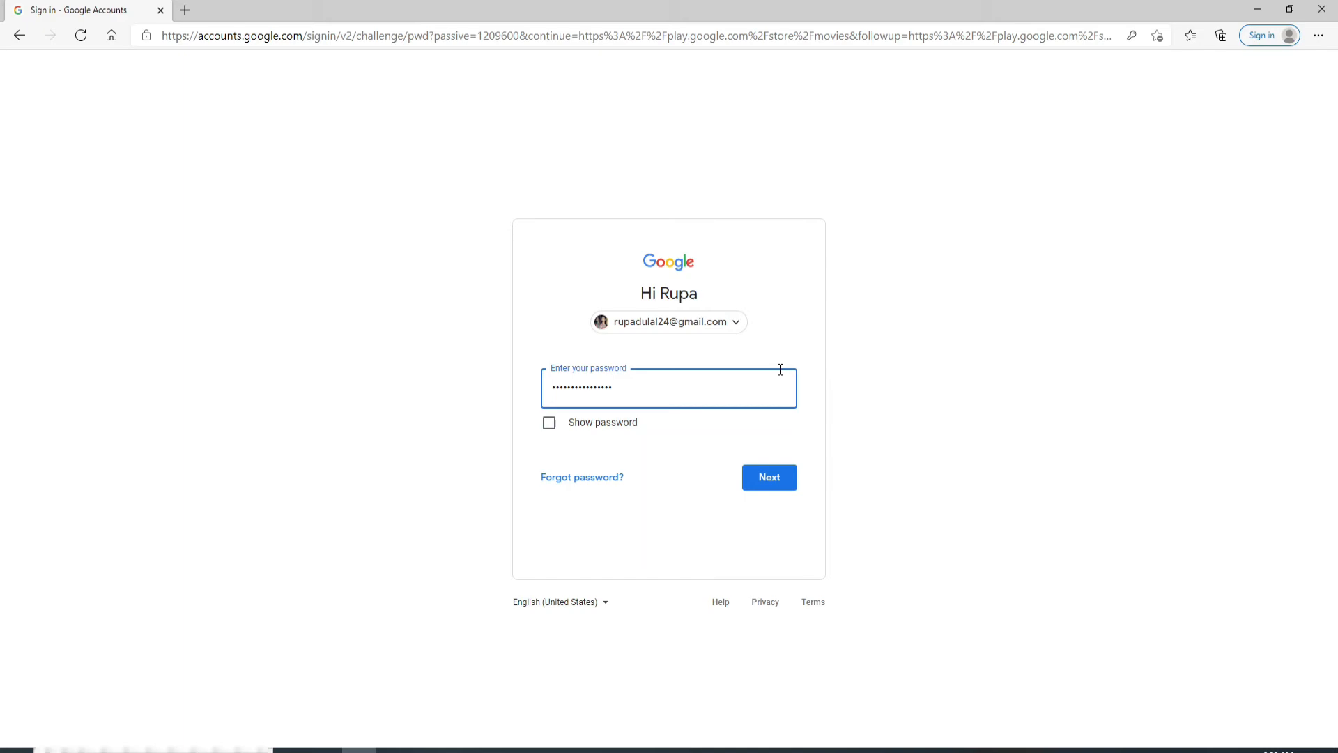
# - Submit the entered password to finish signing in to Google Play Movies
pyautogui.click(768, 477)
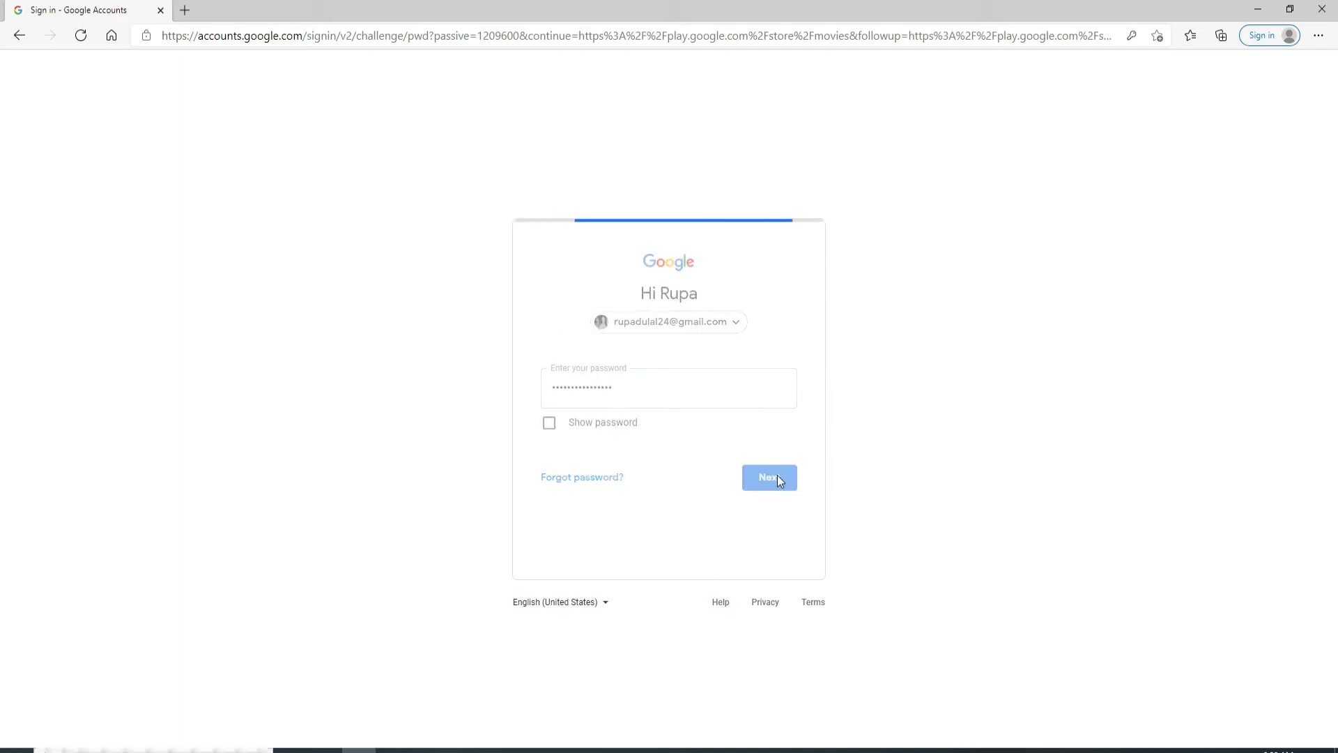
pyautogui.click(768, 476)
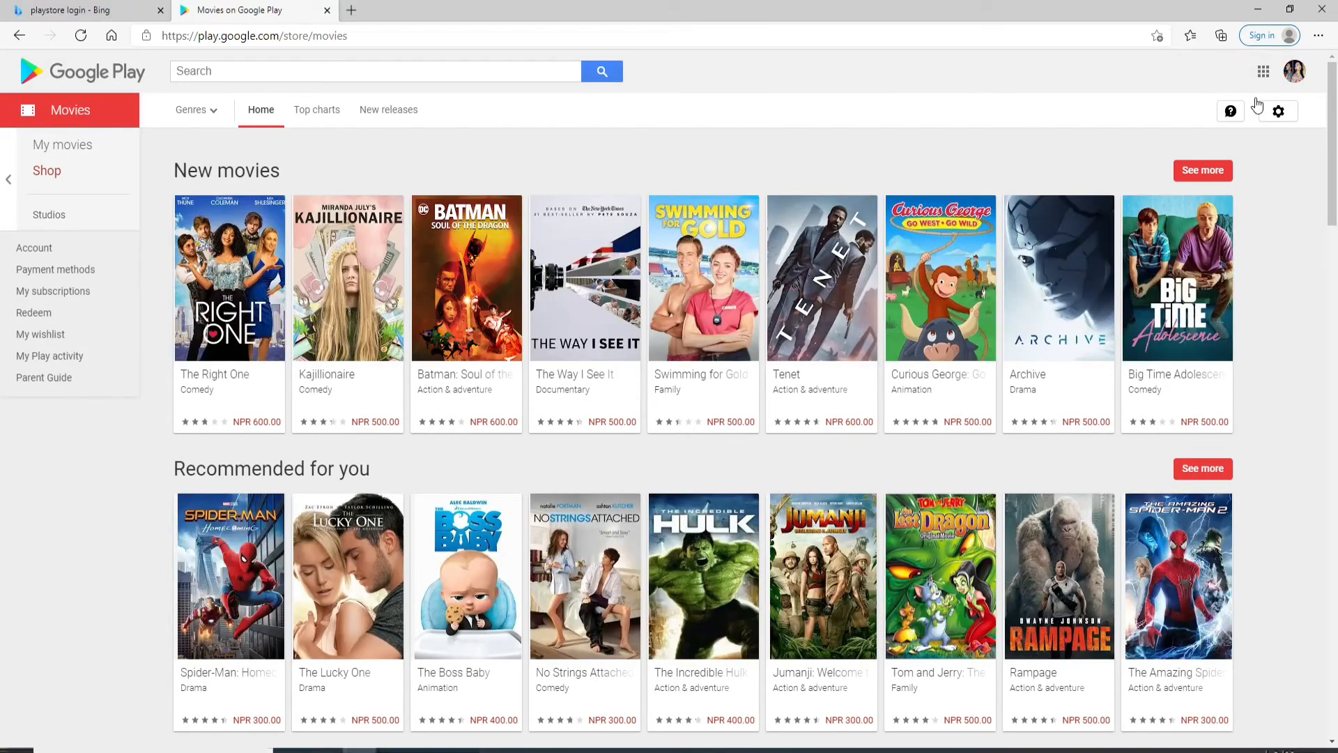